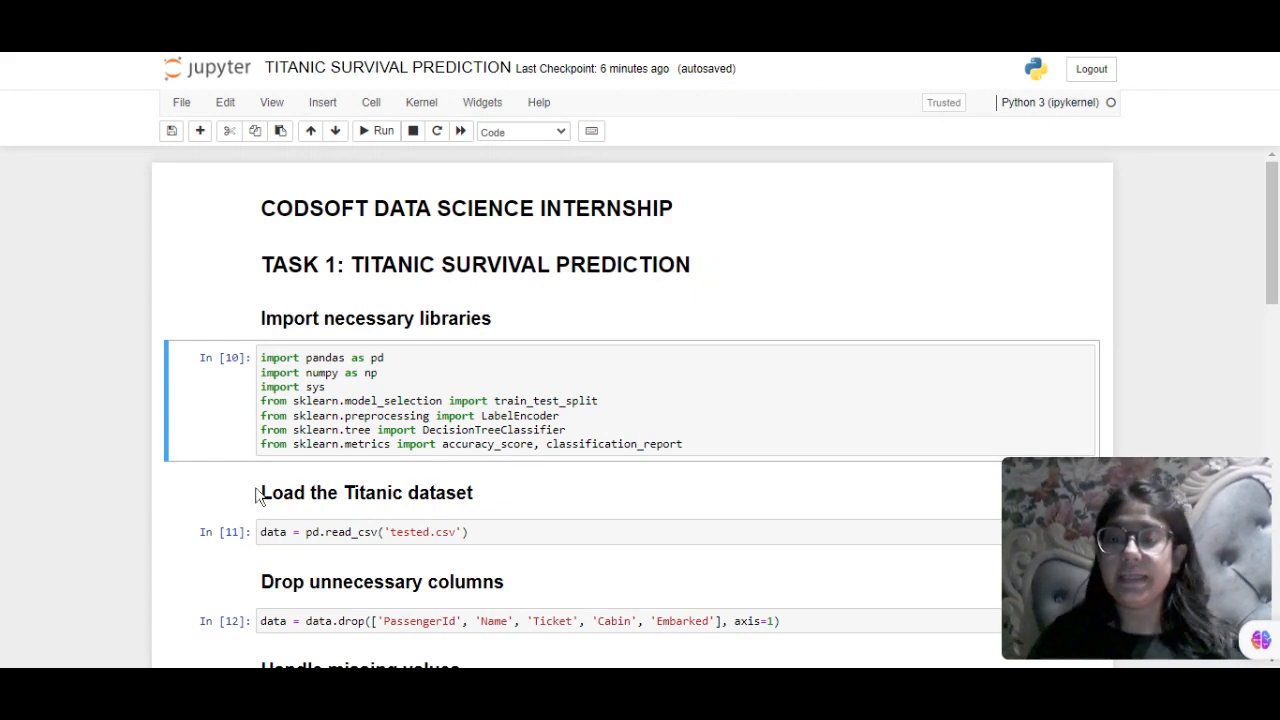
scroll(down, 3)
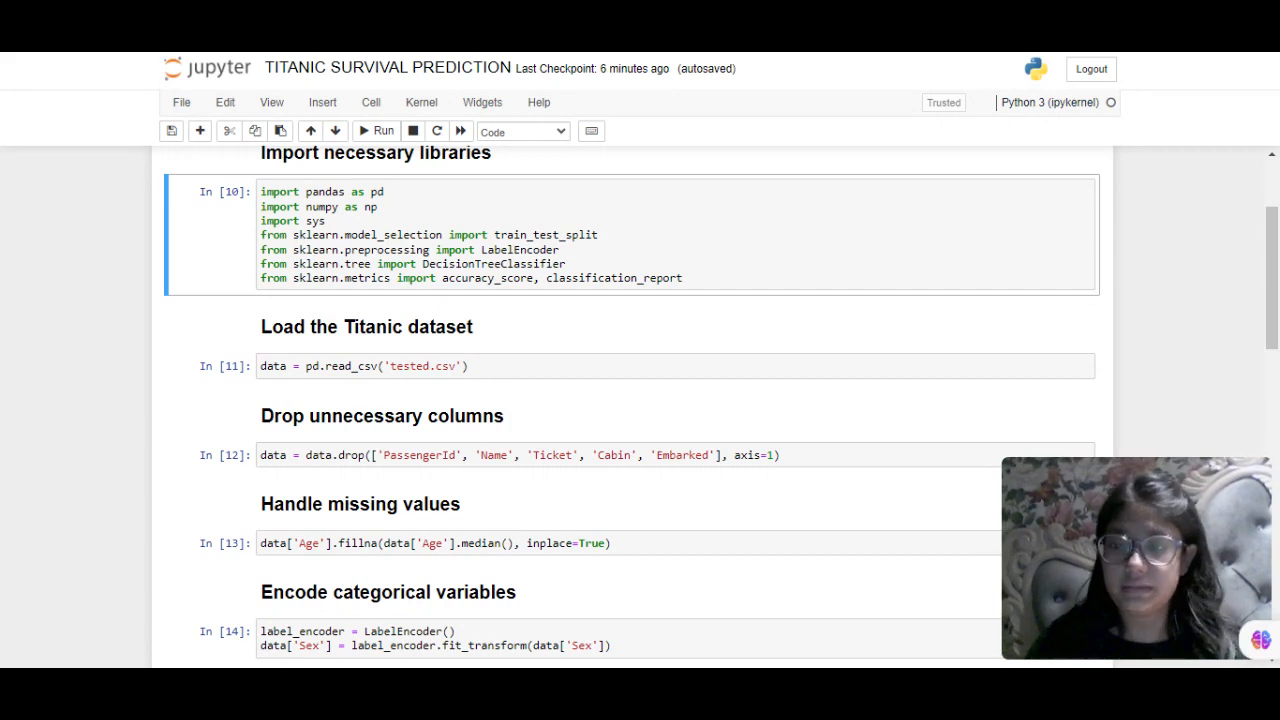
click(360, 503)
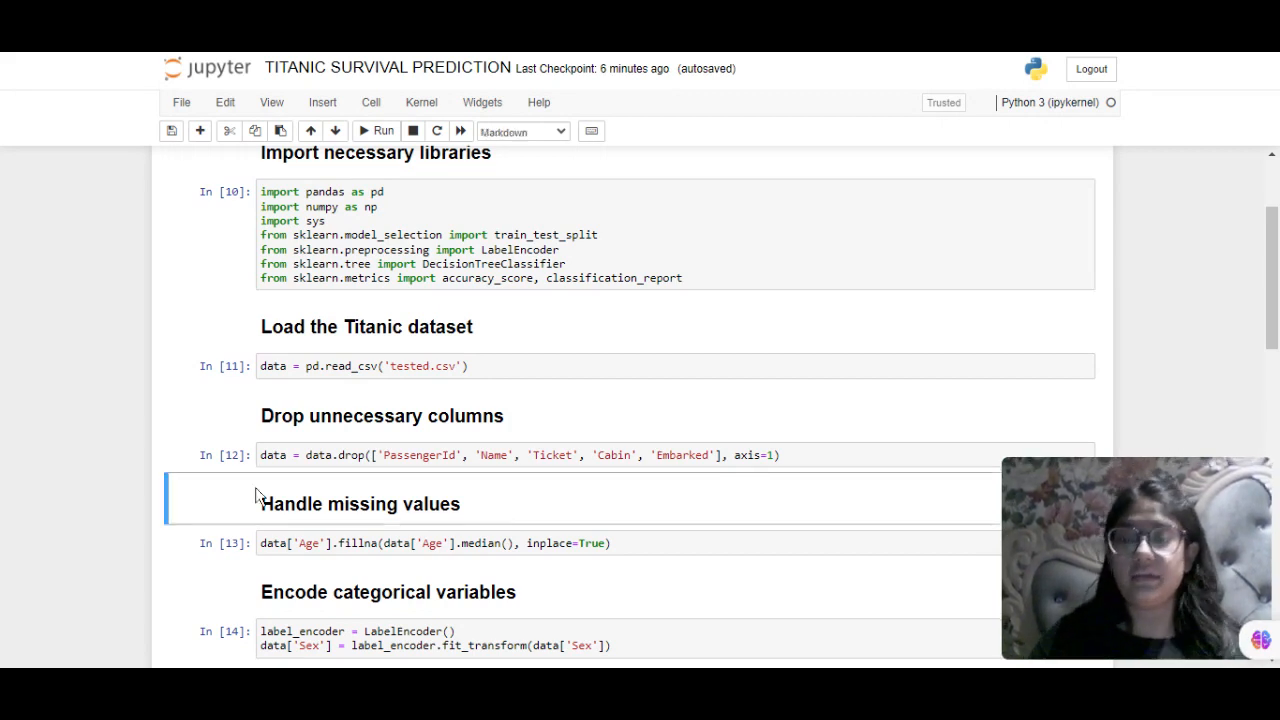
click(230, 415)
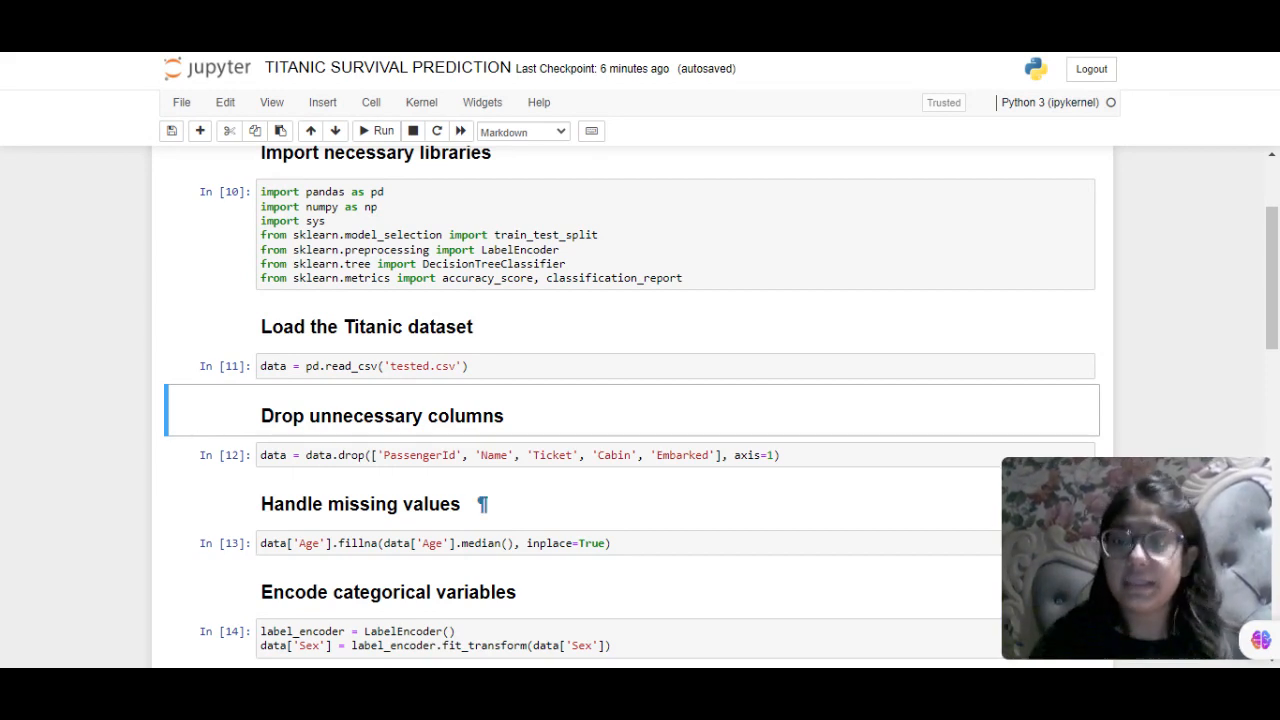
scroll(down, 3)
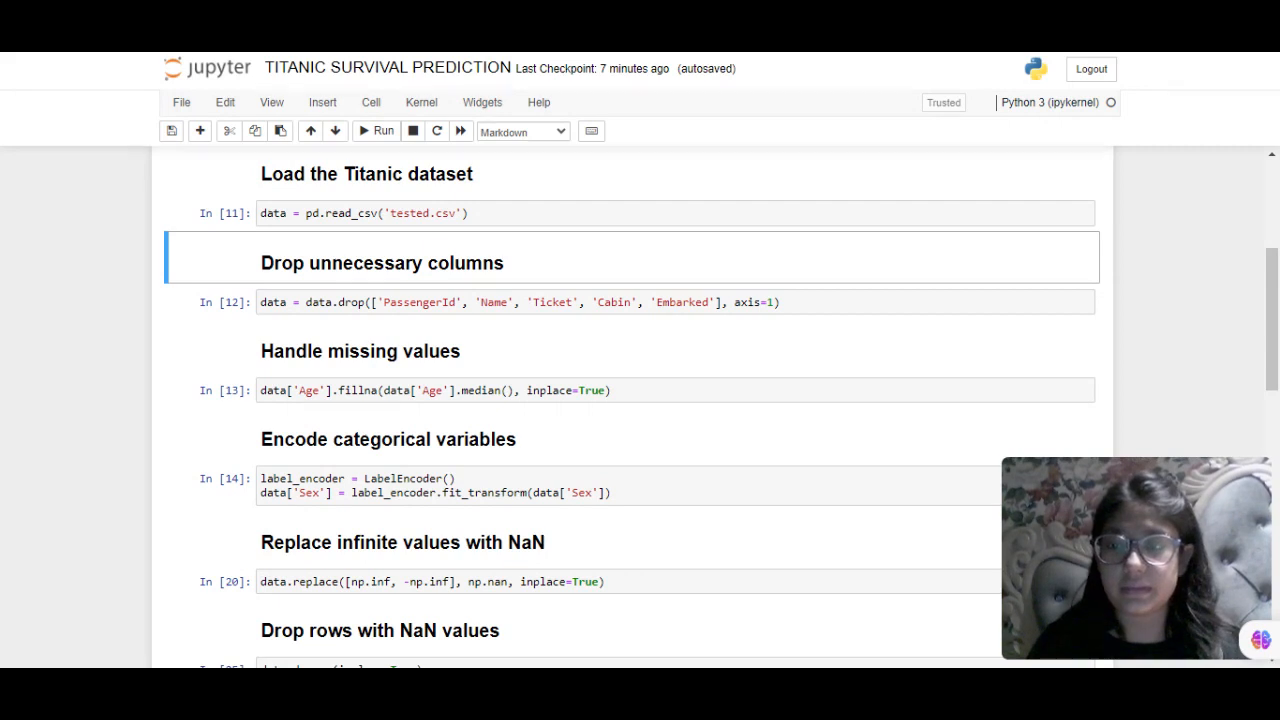
scroll(down, 3)
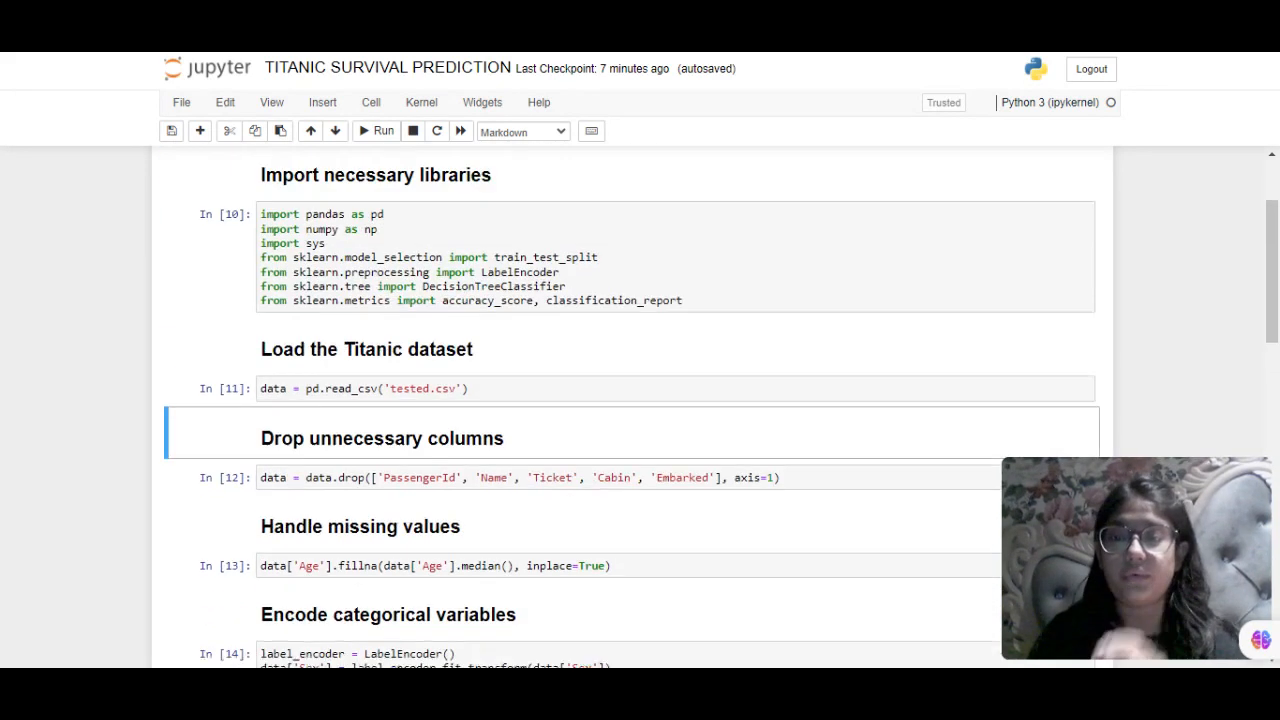
scroll(down, 3)
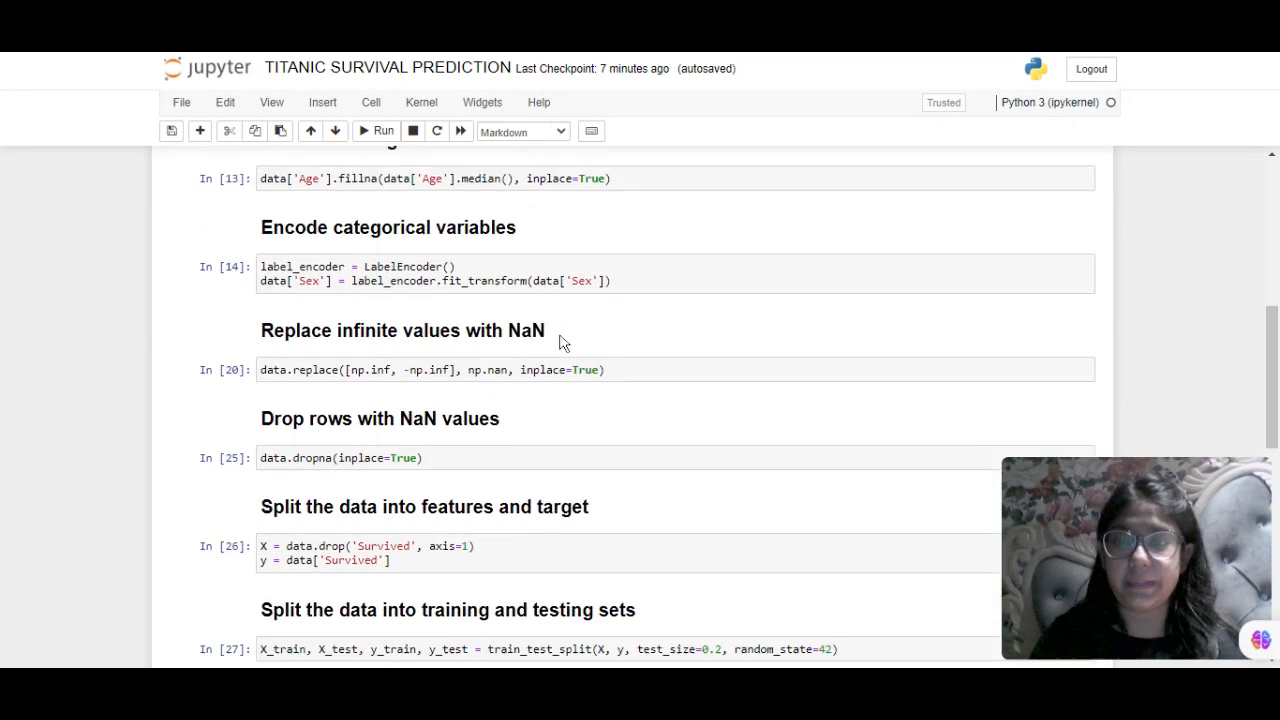
scroll(down, 3)
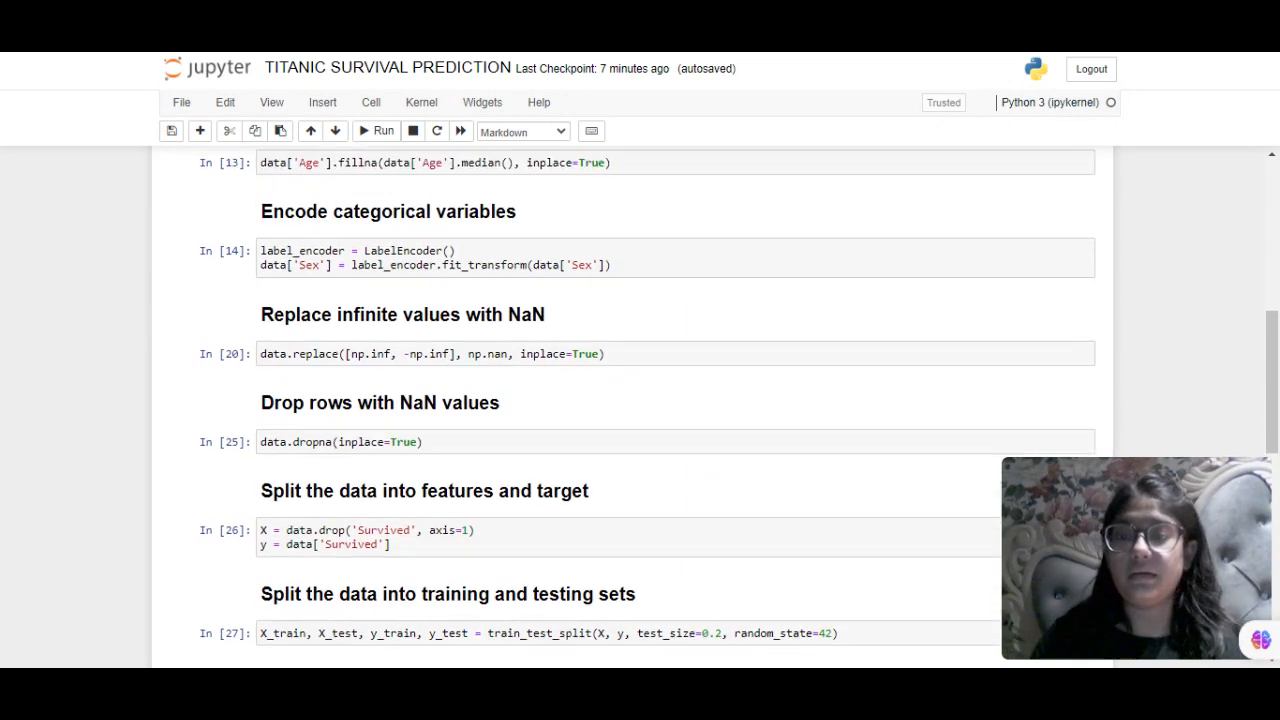
scroll(down, 3)
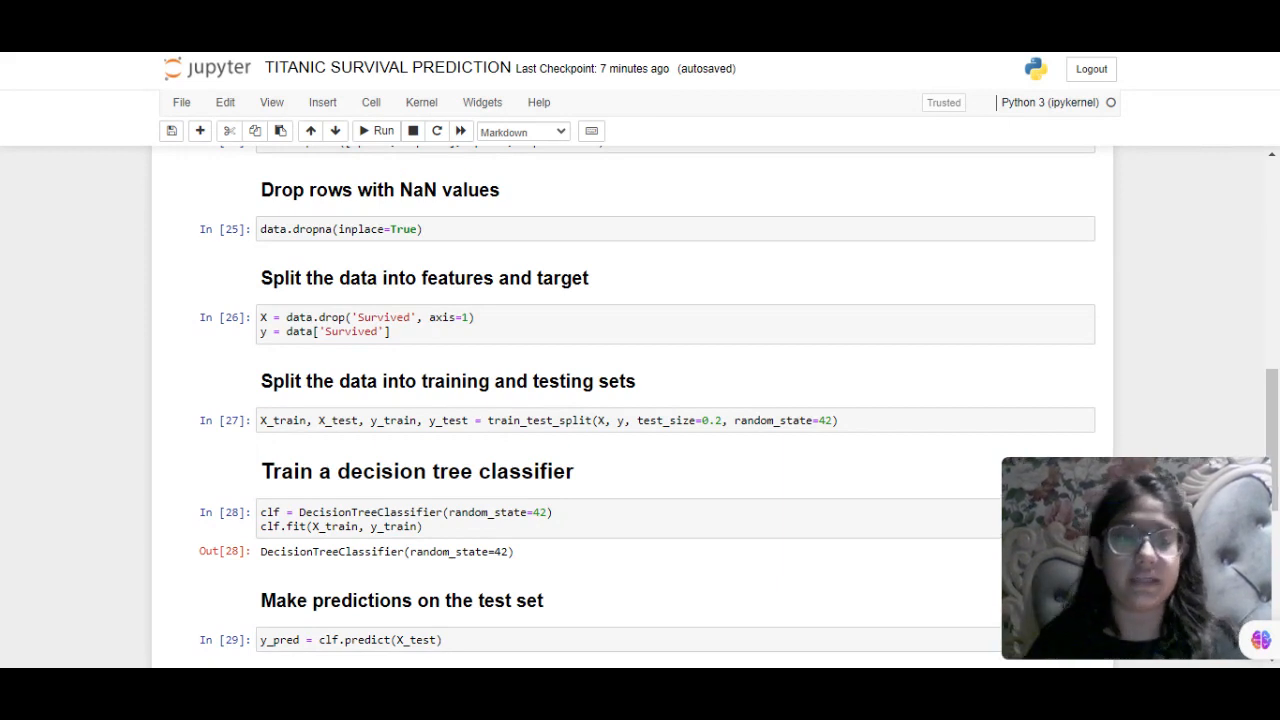
scroll(down, 3)
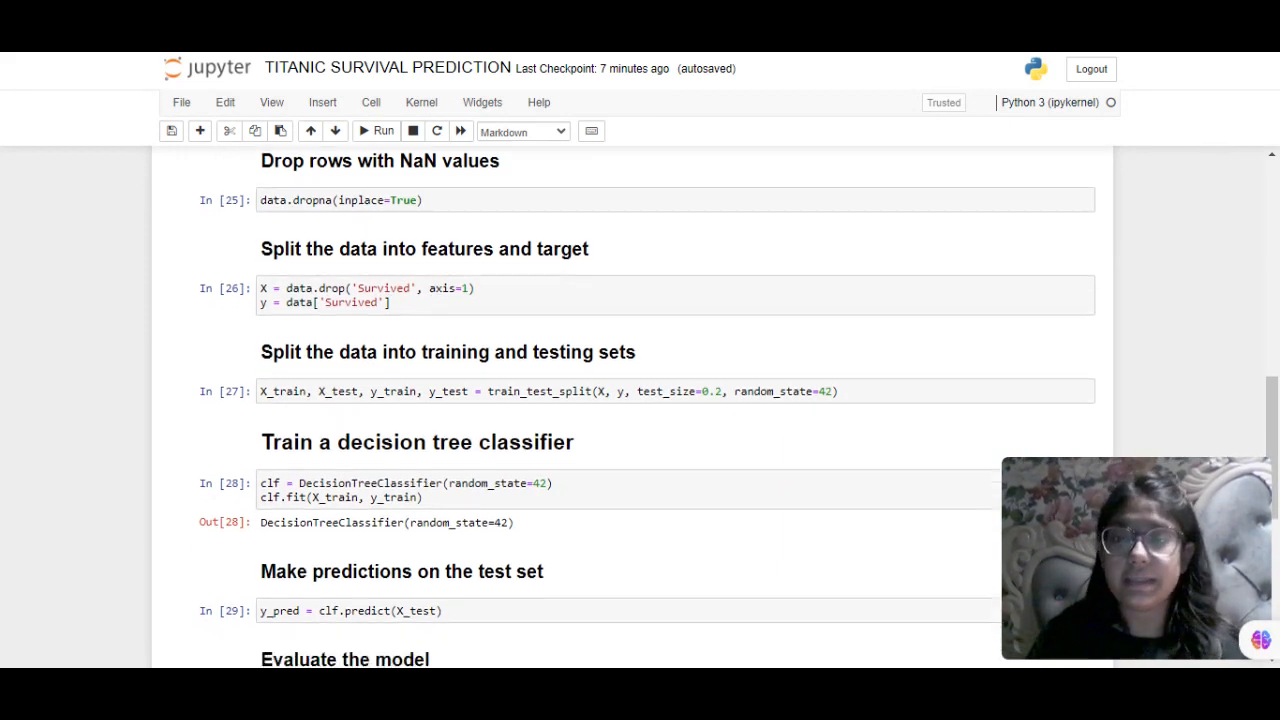
scroll(down, 3)
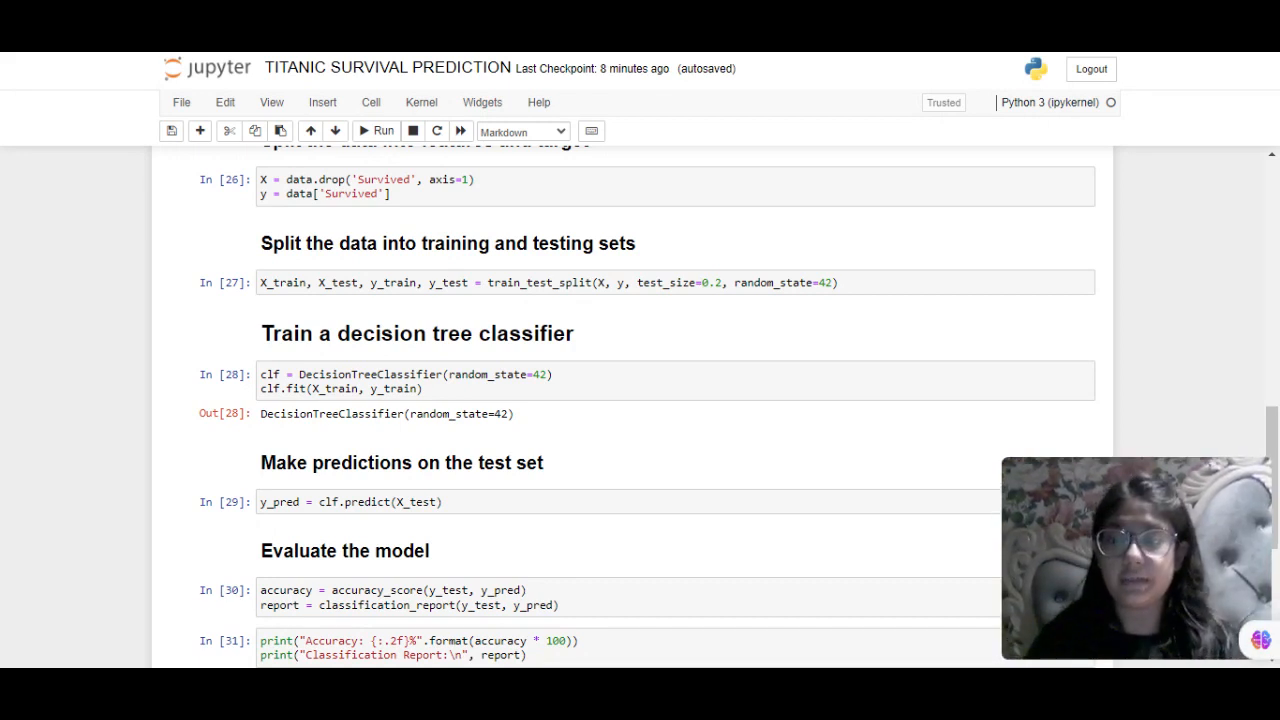
scroll(down, 3)
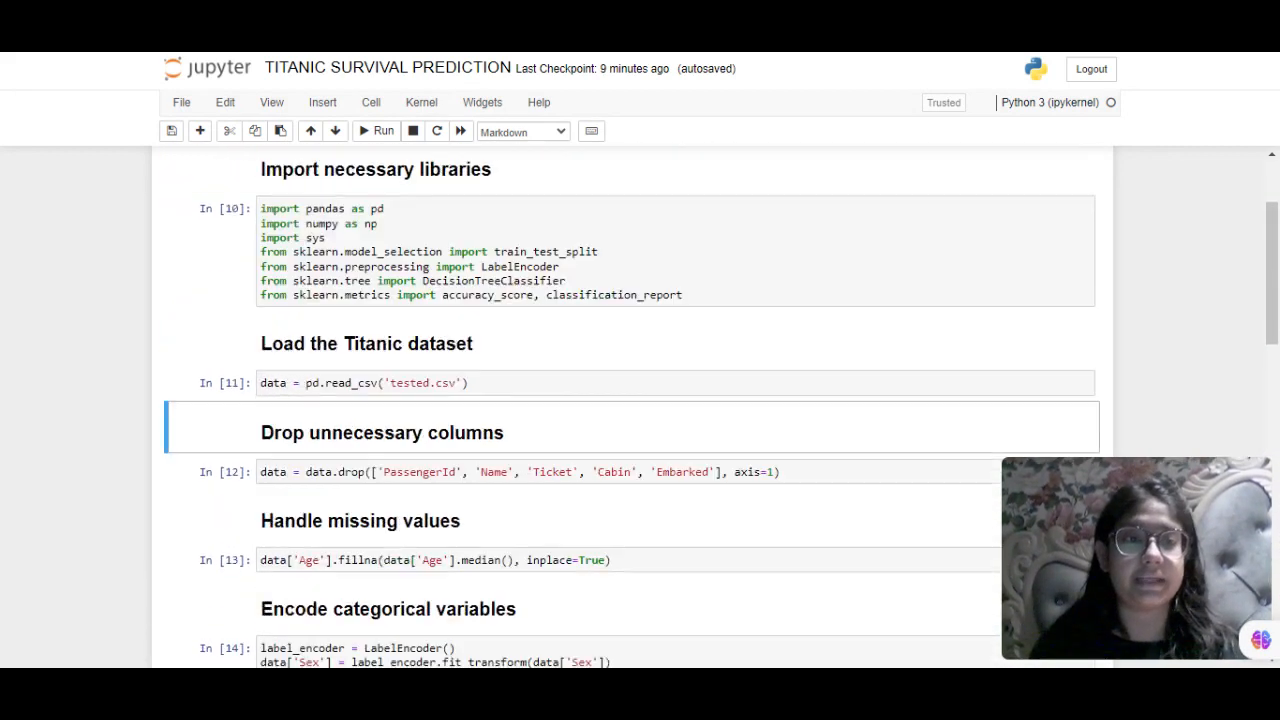
scroll(up, 3)
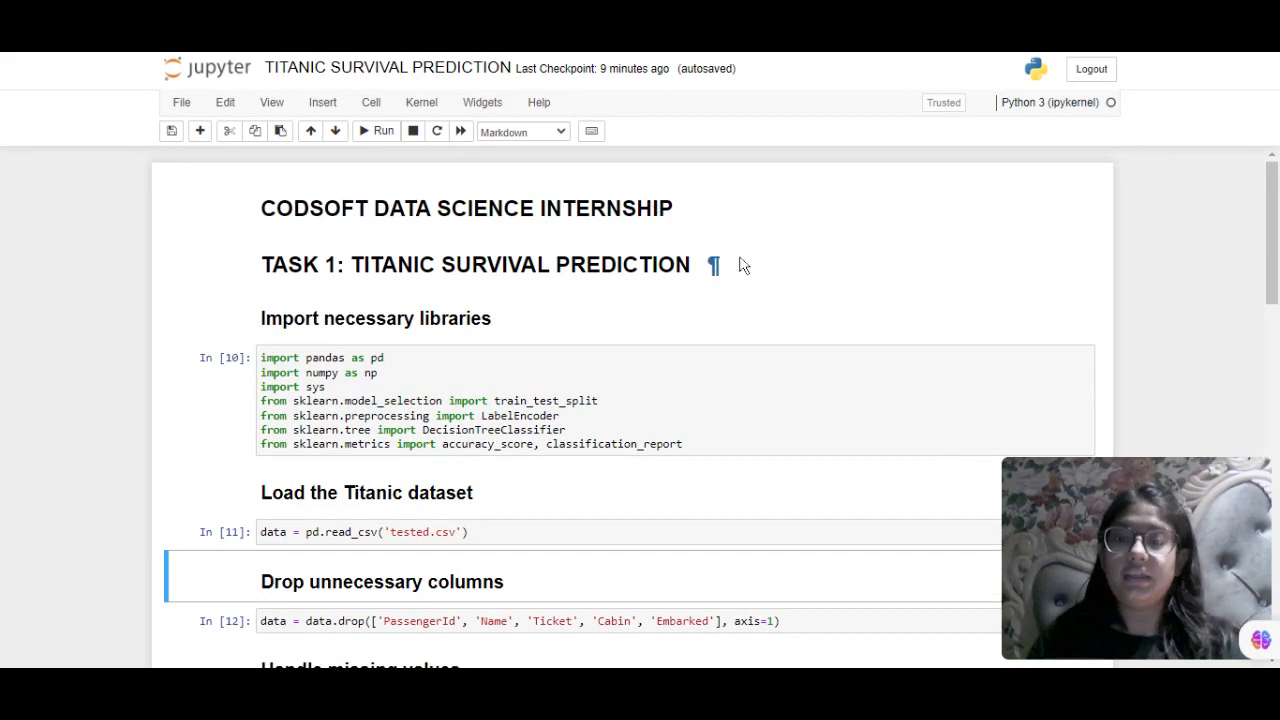